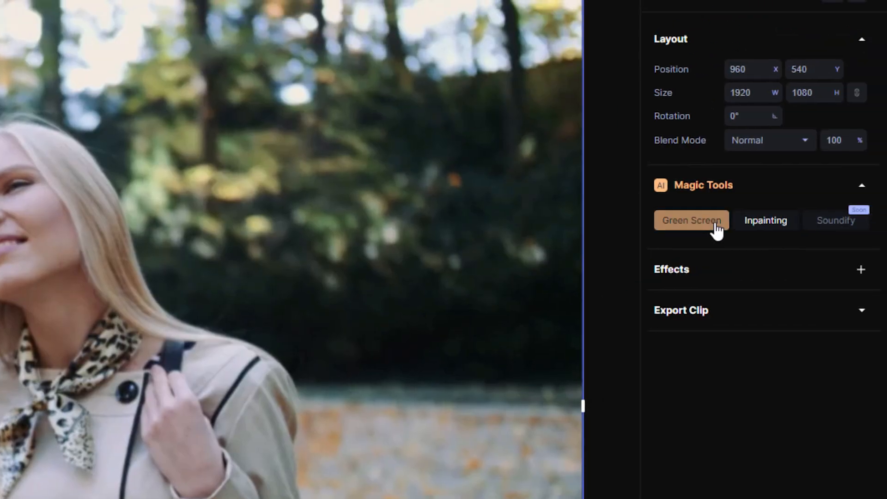
Step: Launch the Green Screen masking tool on the woman-in-the-park clip
left_click(690, 220)
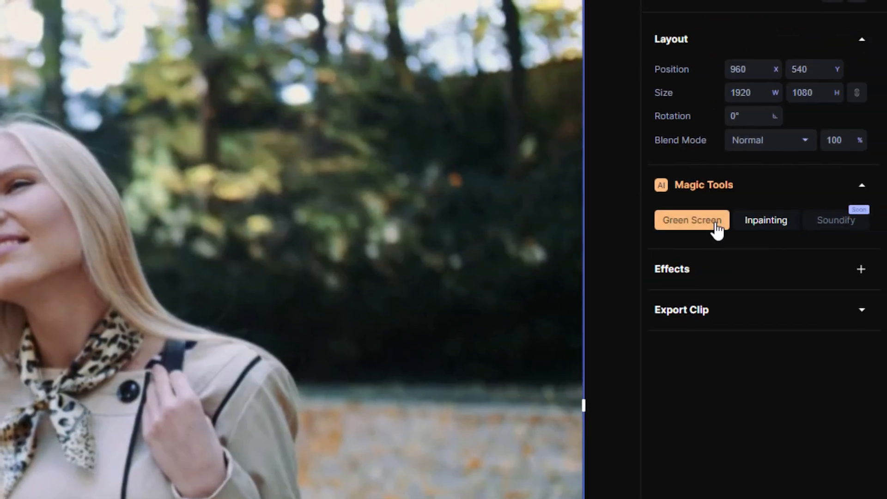
left_click(692, 220)
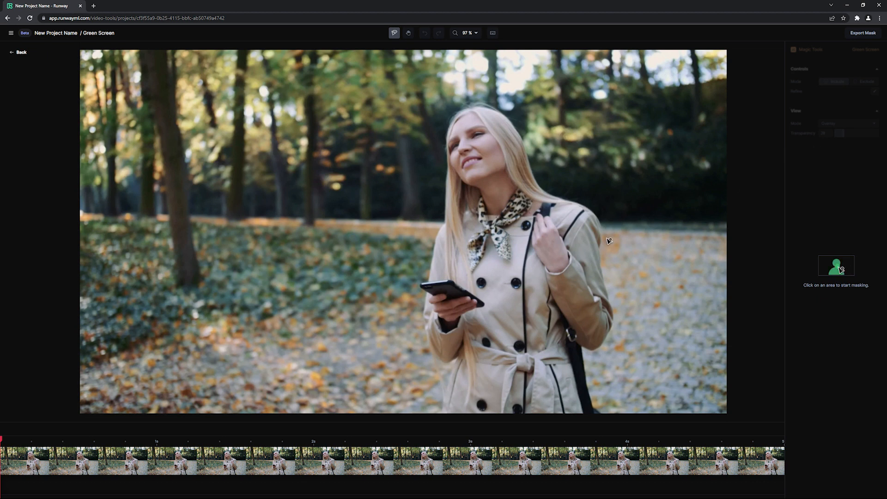
Step: Add Include points on the woman's face and coat until the green mask covers her
left_click(488, 295)
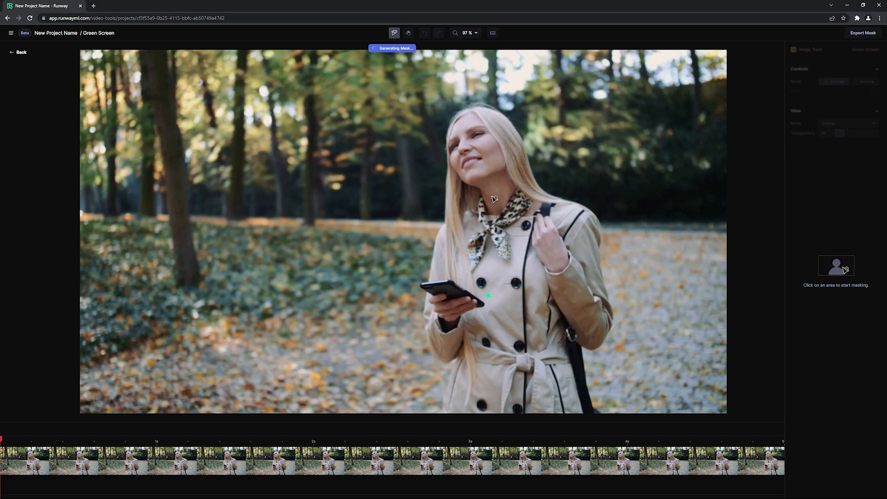
left_click(493, 196)
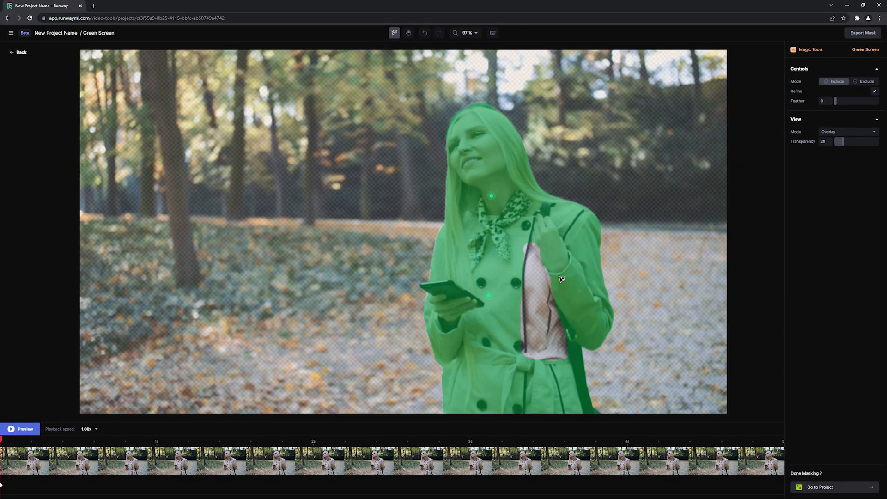
left_click(543, 343)
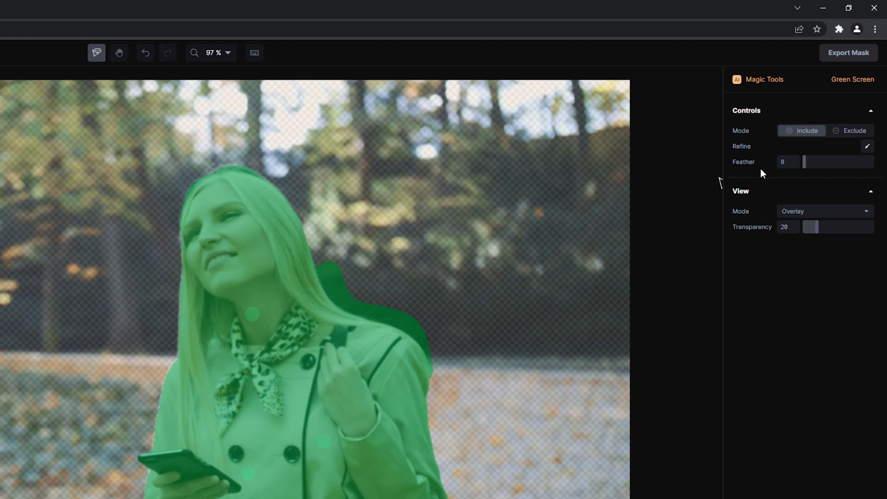
Step: Switch to Exclude mode and trim the stray background patch beside her shoulder
left_click(850, 130)
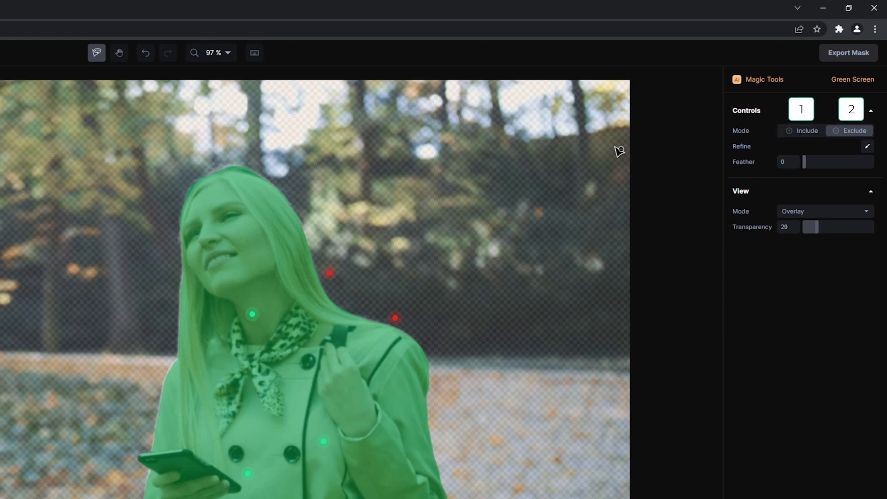
left_click(799, 131)
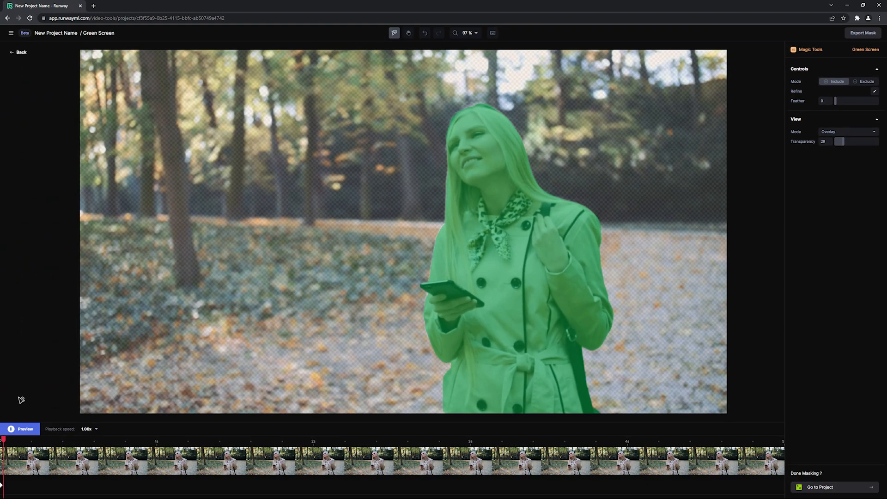
Step: Scrub to mid-clip and raise View Transparency to 71 to judge the mask
left_click(322, 453)
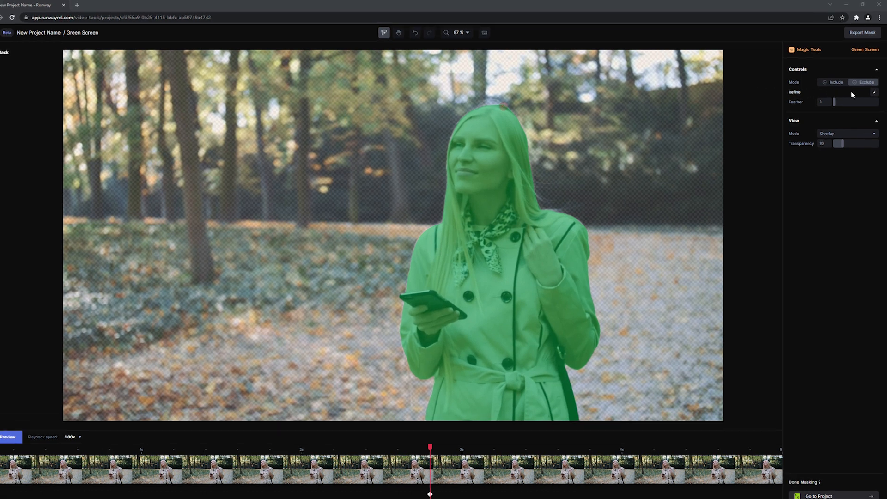
left_click(868, 81)
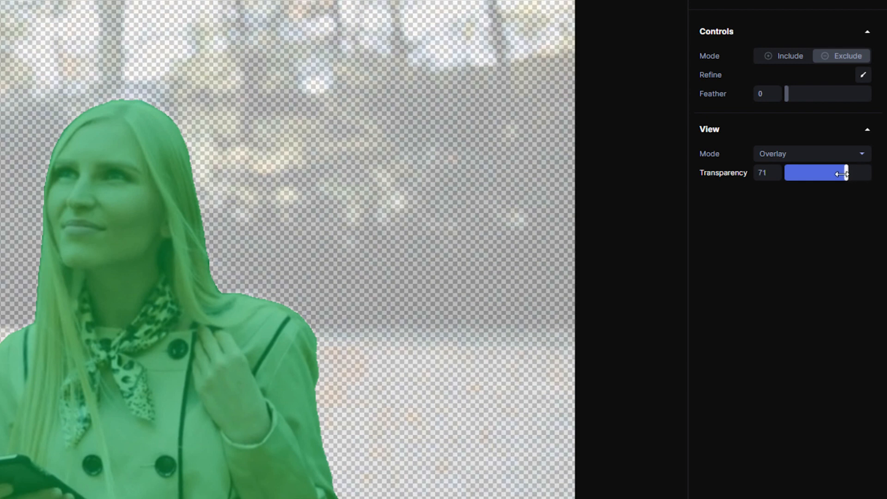
Step: Switch View Mode to Preview, then go back to the project with the mask applied
left_click(812, 154)
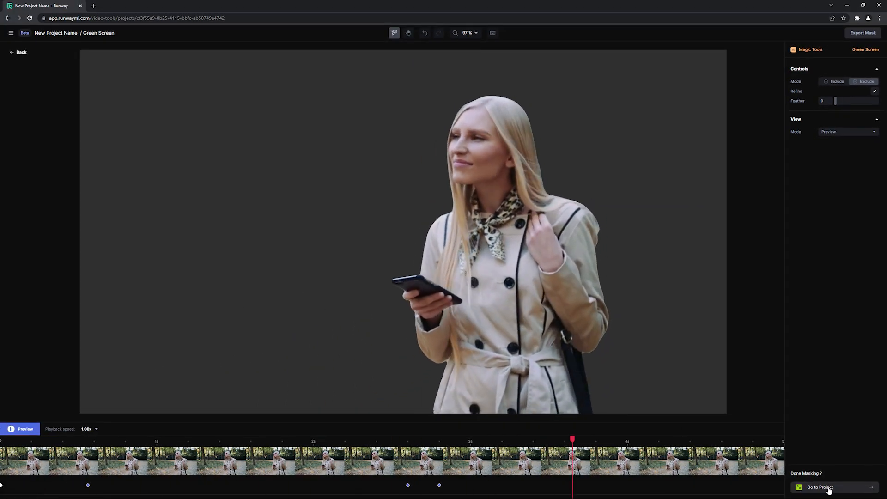
left_click(825, 487)
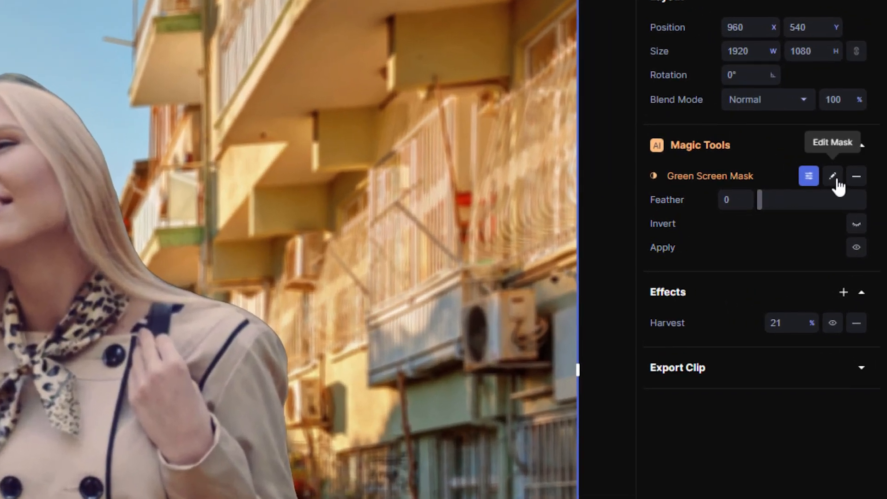
Step: Reopen the Green Screen Mask for editing and bring up its Export Mask settings
left_click(832, 176)
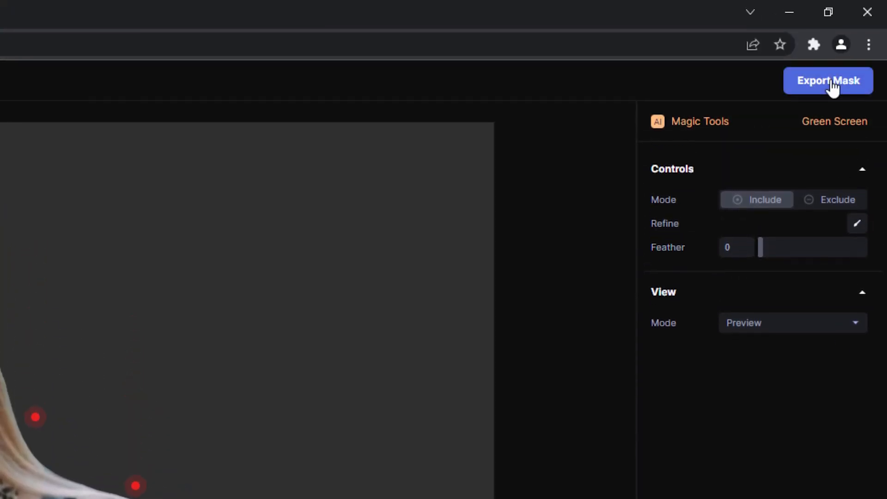
left_click(827, 80)
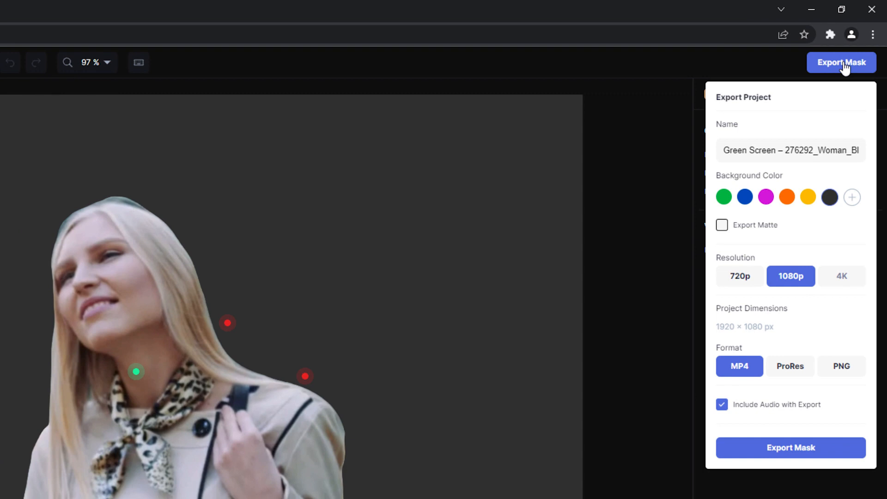
Step: Try green and another background colour, then choose ProRes format with a transparent background
left_click(724, 197)
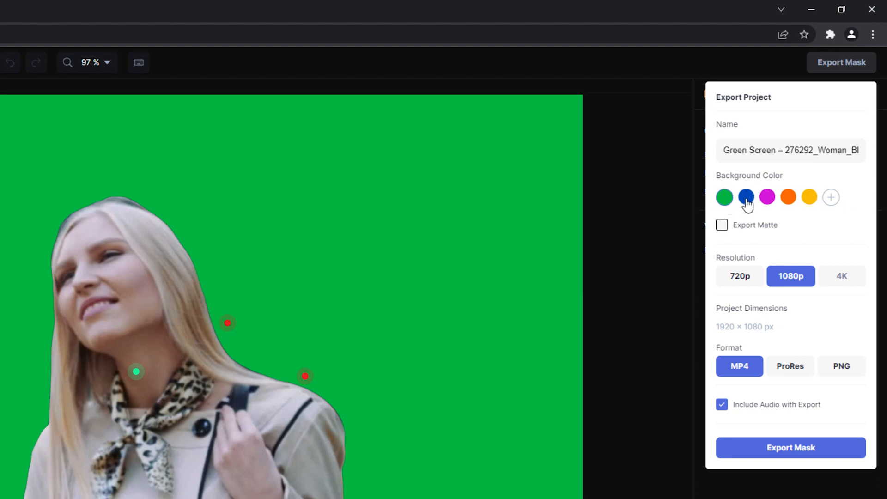
left_click(767, 197)
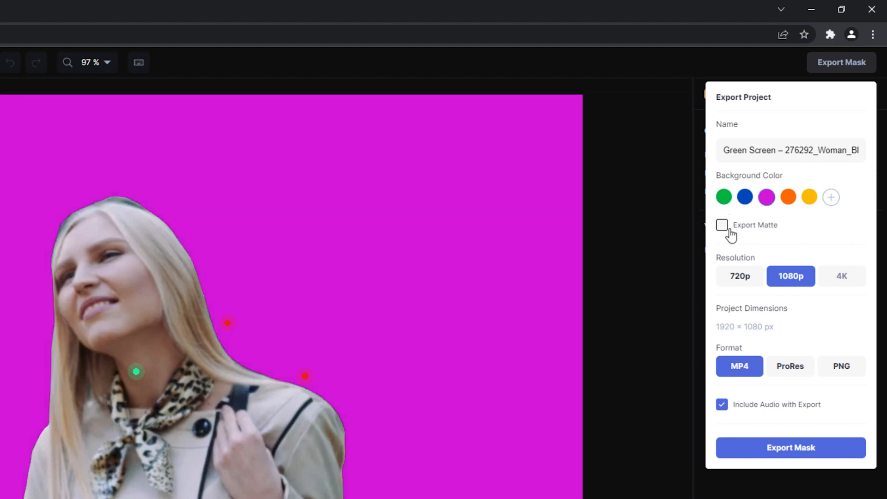
left_click(721, 225)
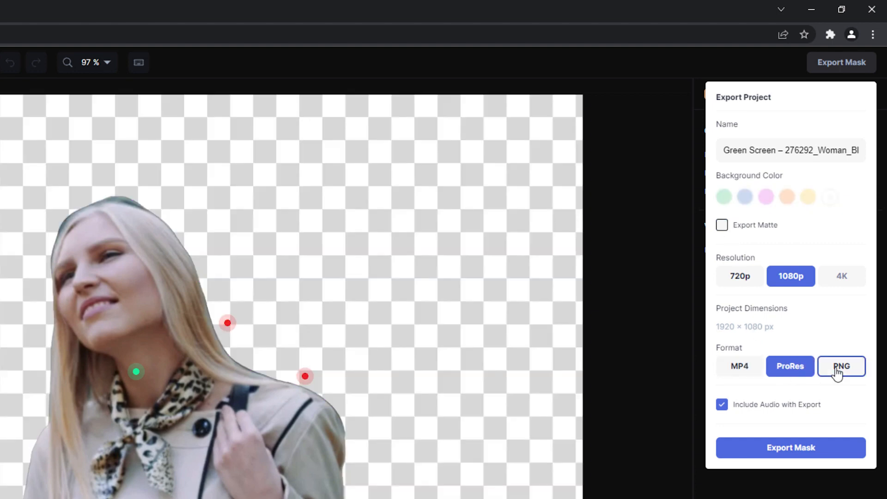
left_click(841, 366)
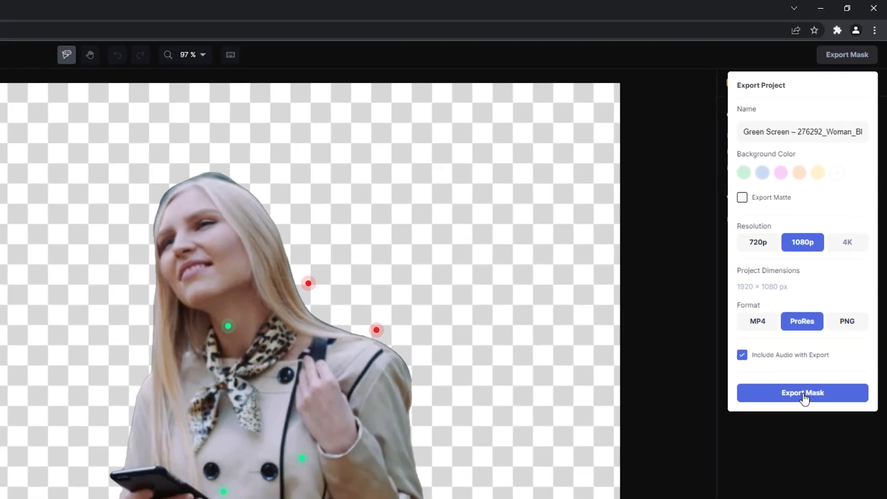
Step: Export the masked video so the Green Screen clip appears in the Assets library
left_click(802, 393)
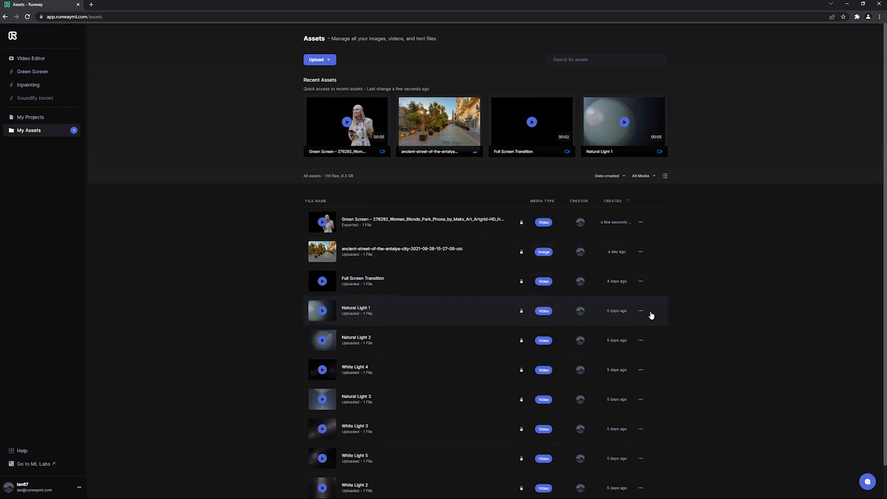
left_click(870, 481)
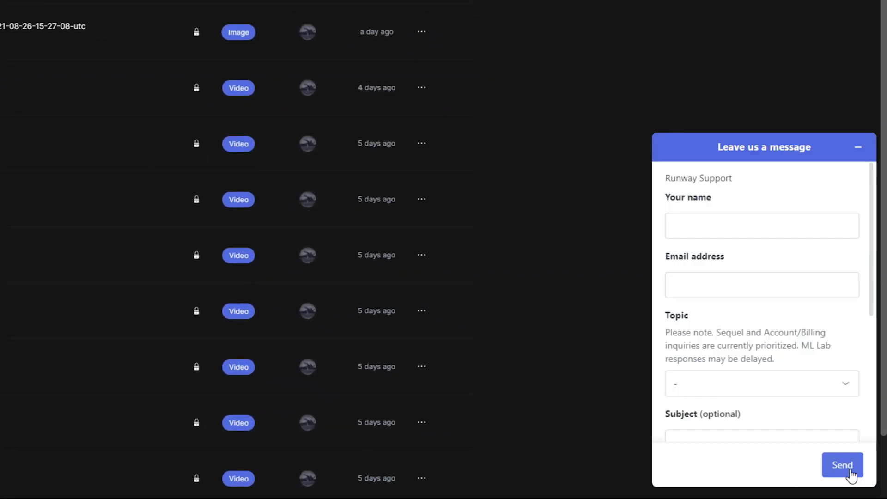